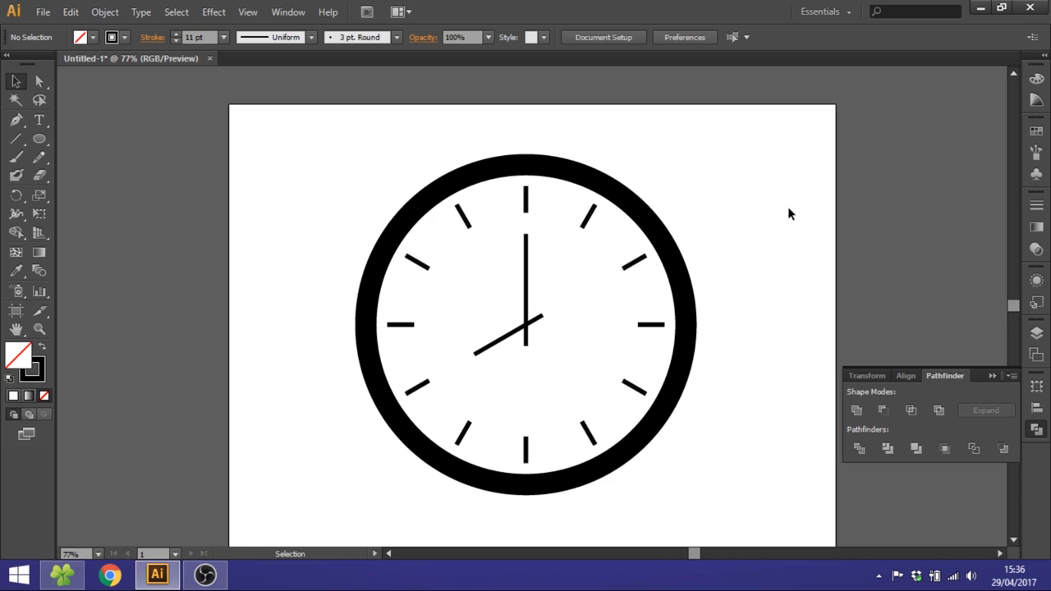
{"action": "mouse_move", "coordinate": [788, 223]}
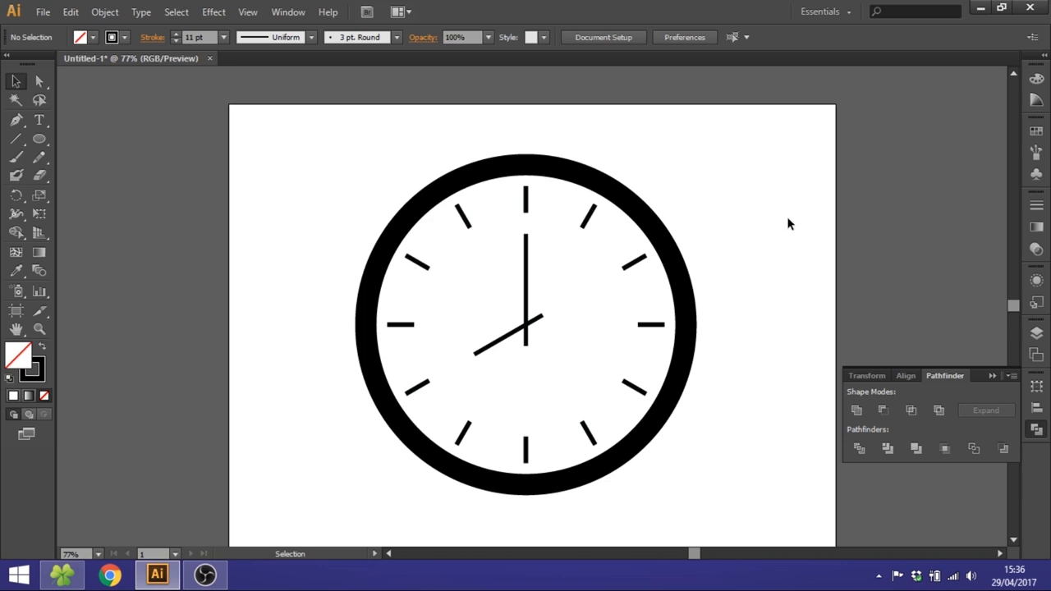
{"action": "mouse_move", "coordinate": [785, 214]}
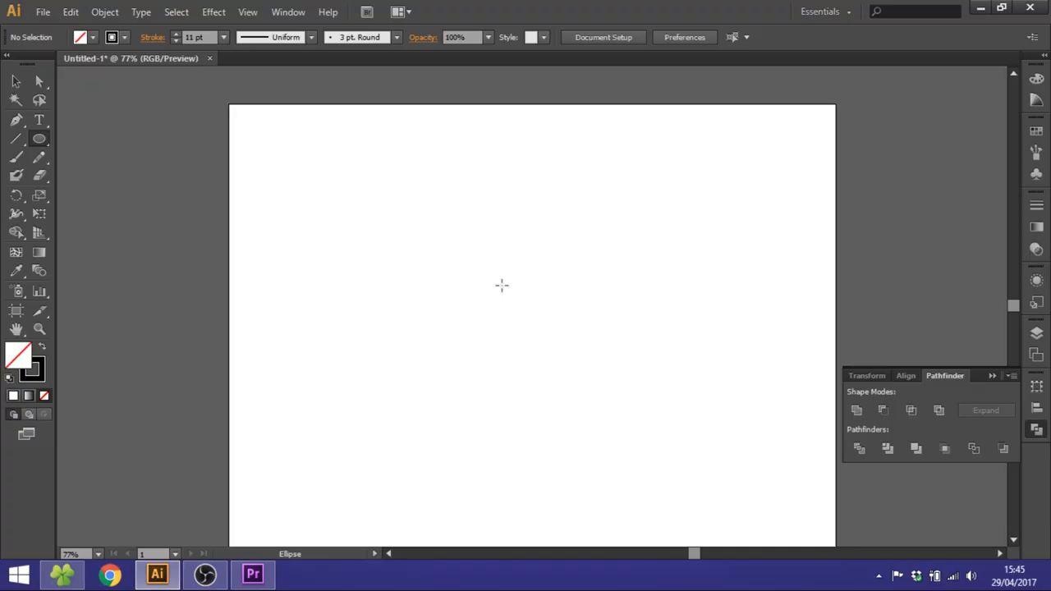
{"action": "mouse_move", "coordinate": [499, 282]}
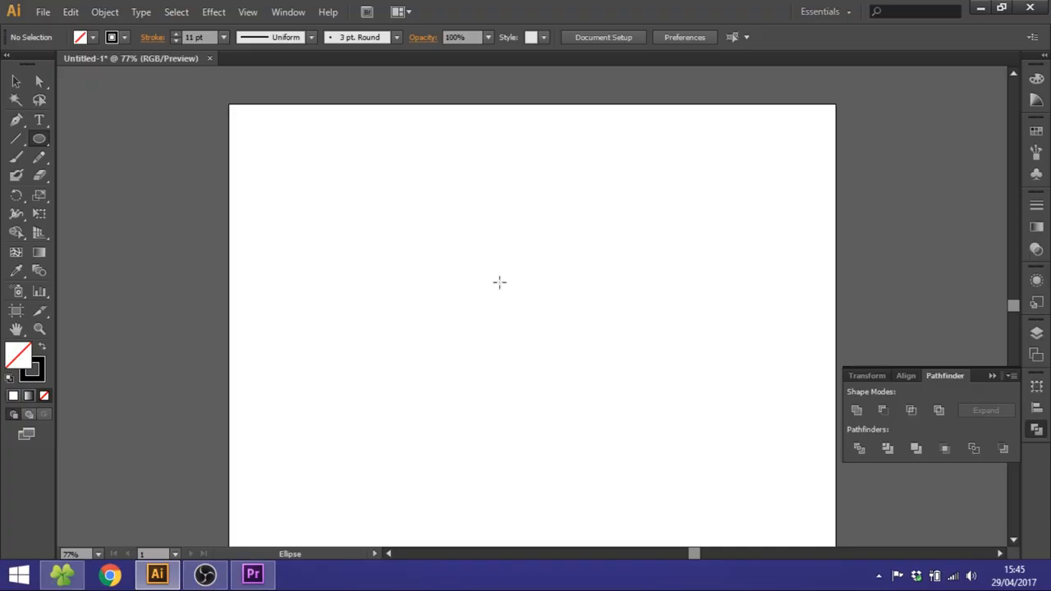
{"action": "mouse_move", "coordinate": [93, 192]}
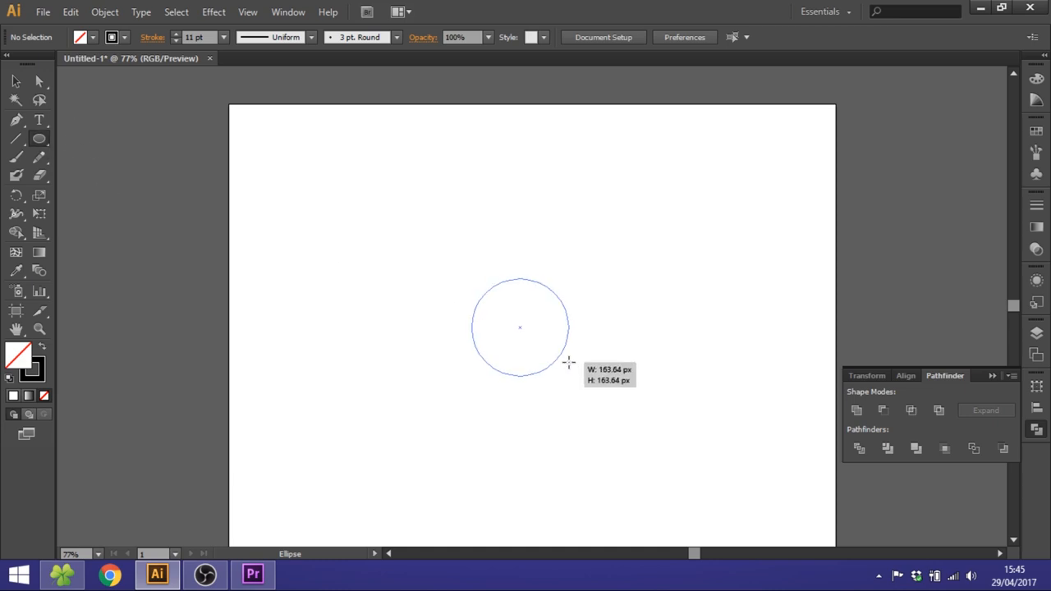
- Draw a thick black circle near the page centre with a short vertical tick above it
{"action": "left_click_drag", "start_coordinate": [519, 327], "coordinate": [520, 214]}
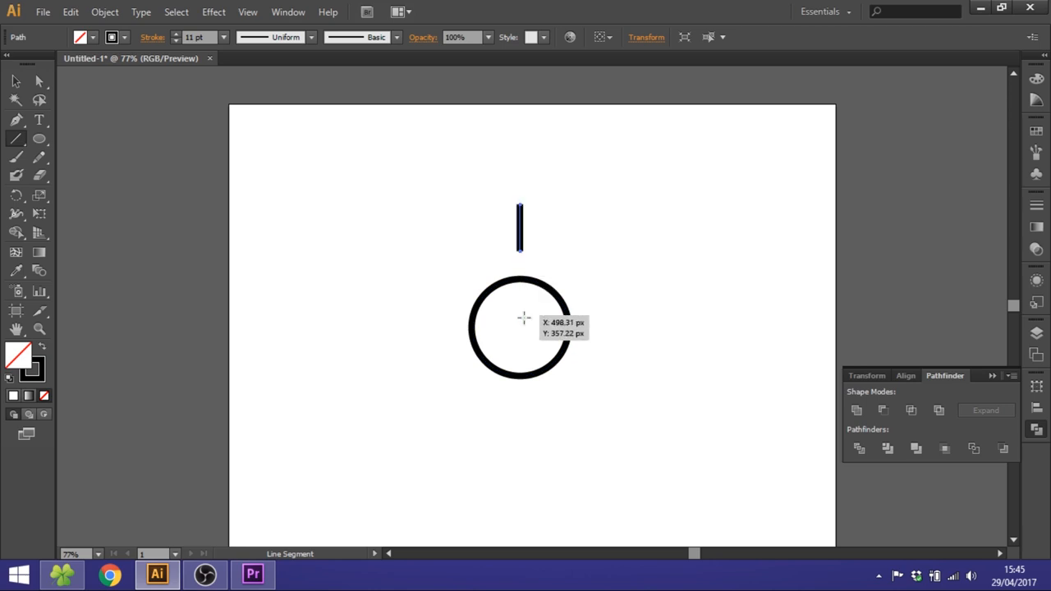
{"action": "left_click", "coordinate": [14, 81]}
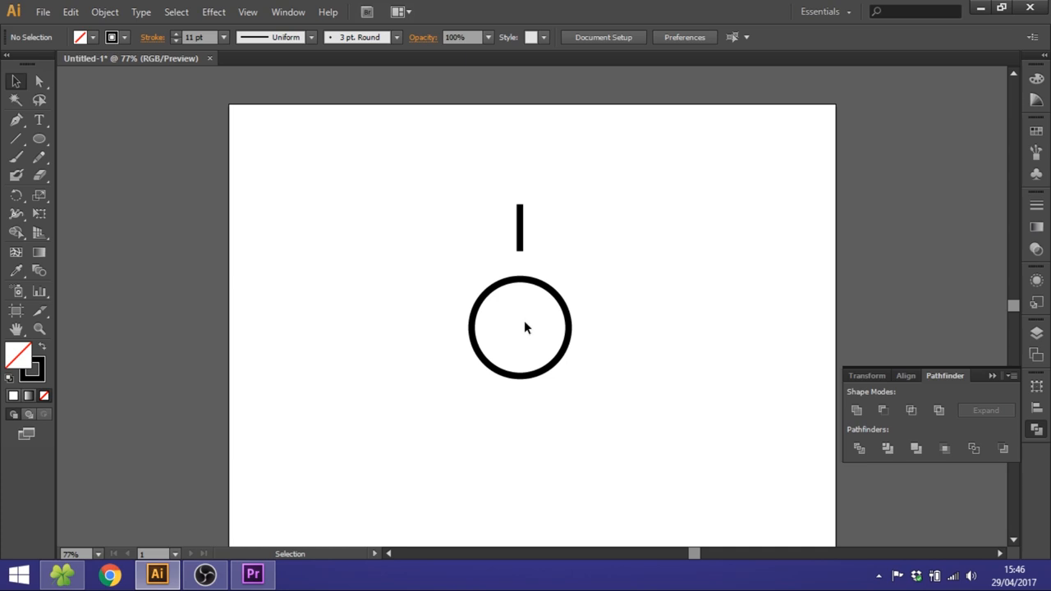
{"action": "left_click", "coordinate": [520, 229]}
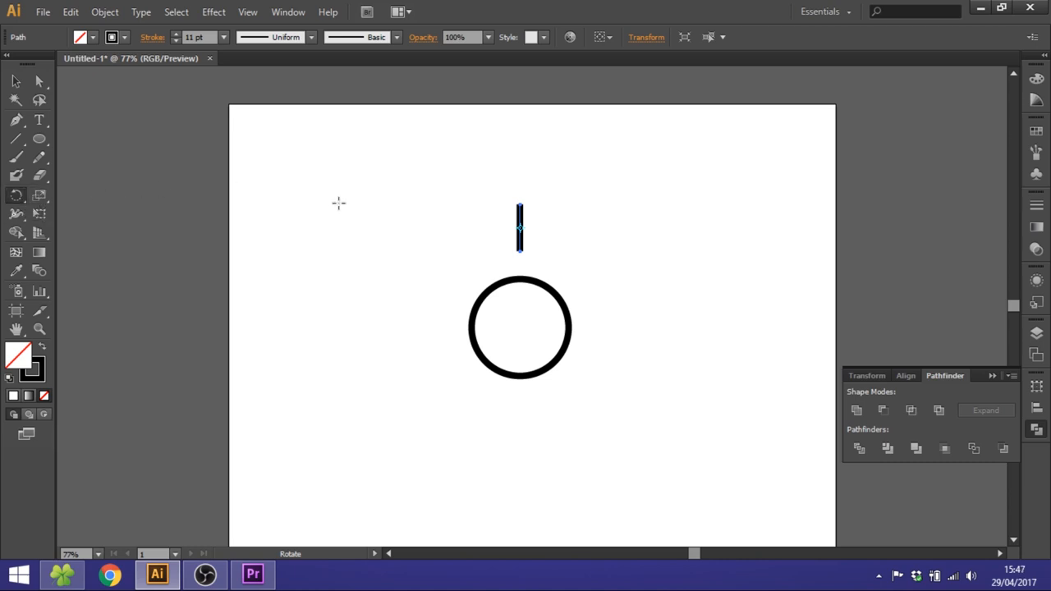
{"action": "mouse_move", "coordinate": [532, 250]}
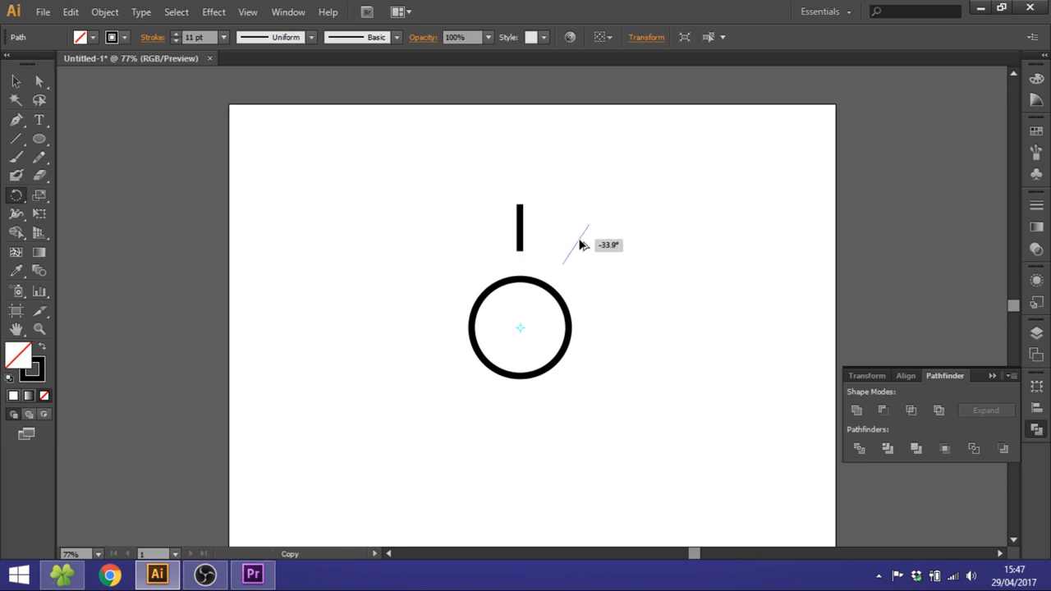
{"action": "left_click_drag", "start_coordinate": [579, 242], "coordinate": [592, 259]}
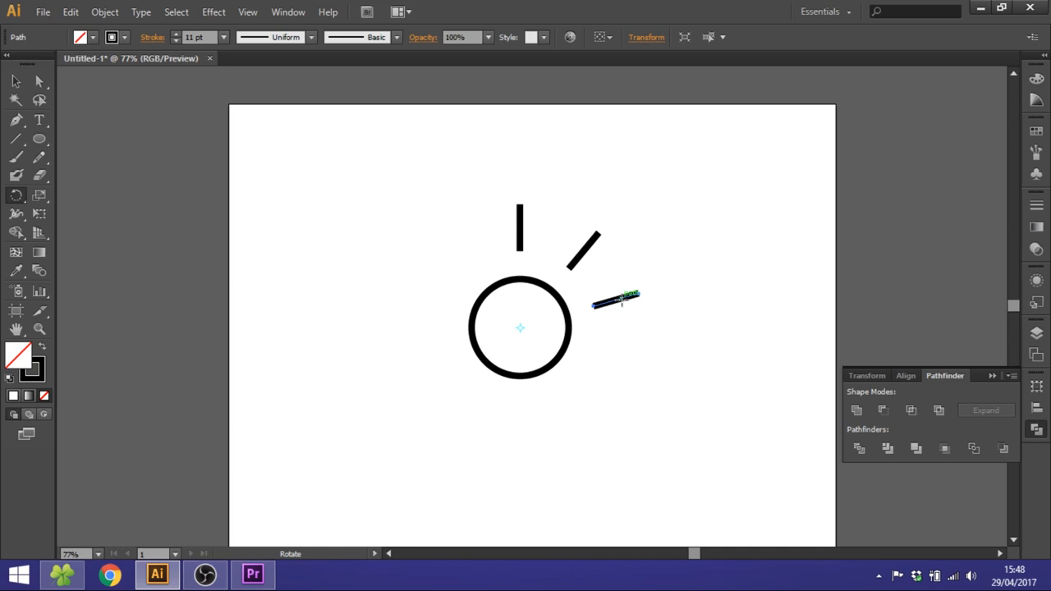
{"action": "left_click_drag", "start_coordinate": [620, 300], "coordinate": [639, 364]}
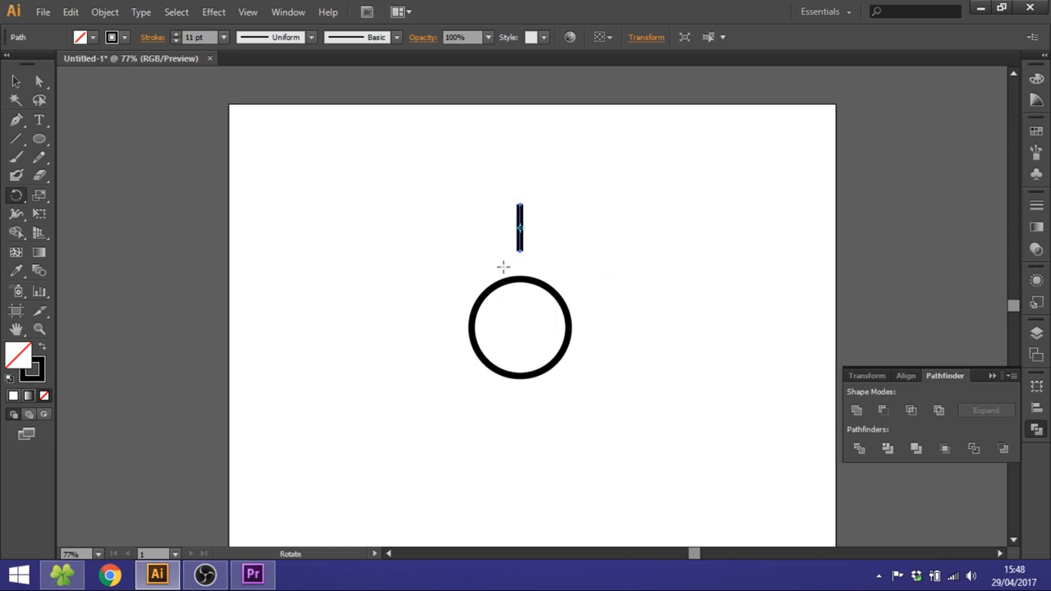
{"action": "mouse_move", "coordinate": [540, 254]}
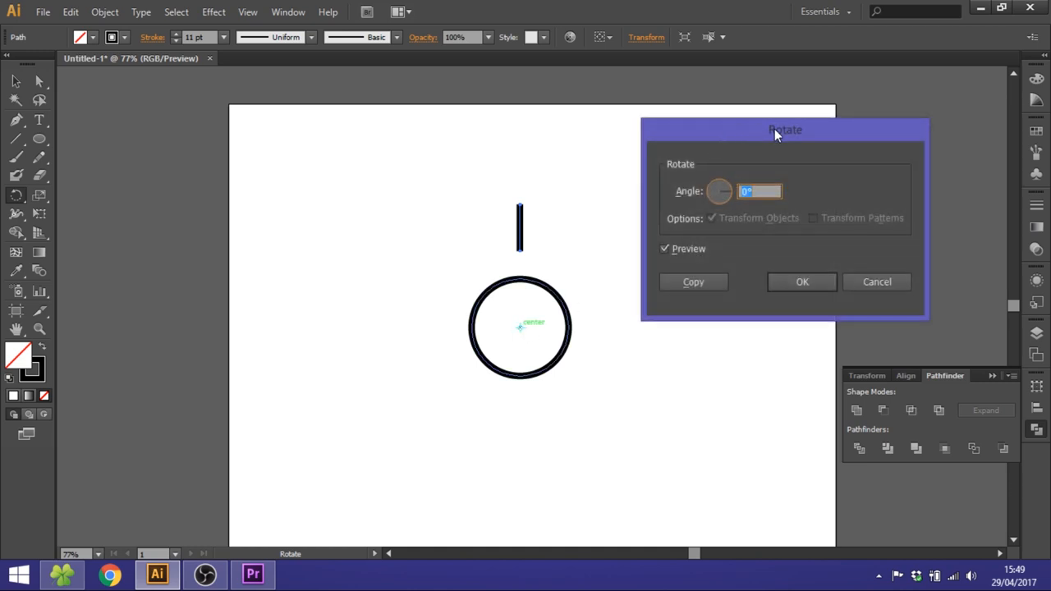
- Move the Rotate dialog aside and enter a 45° rotation angle
{"action": "left_click_drag", "start_coordinate": [786, 130], "coordinate": [767, 129]}
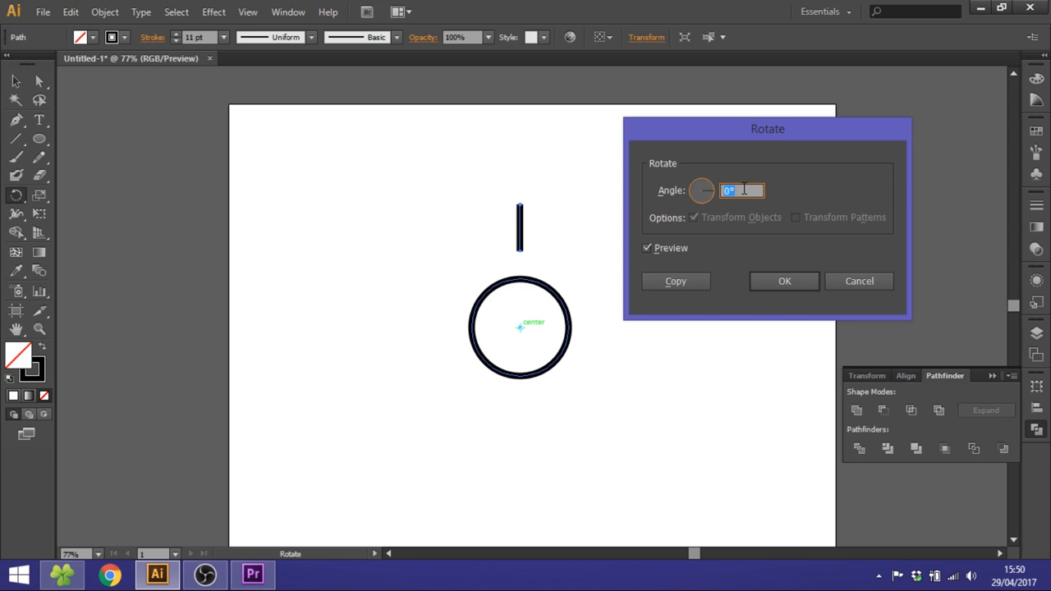
{"action": "type", "text": "45"}
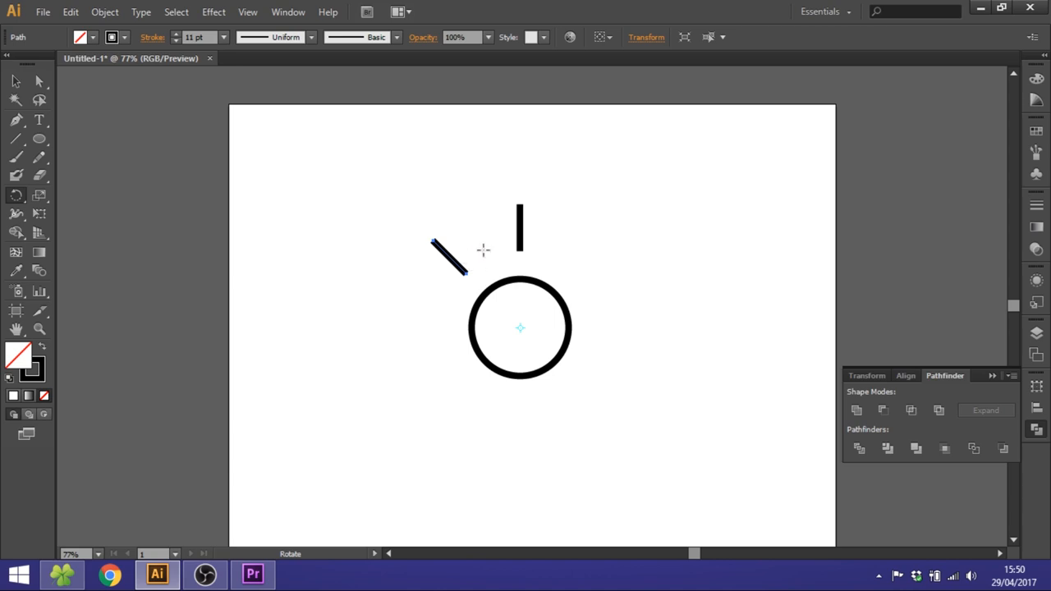
{"action": "mouse_move", "coordinate": [470, 245]}
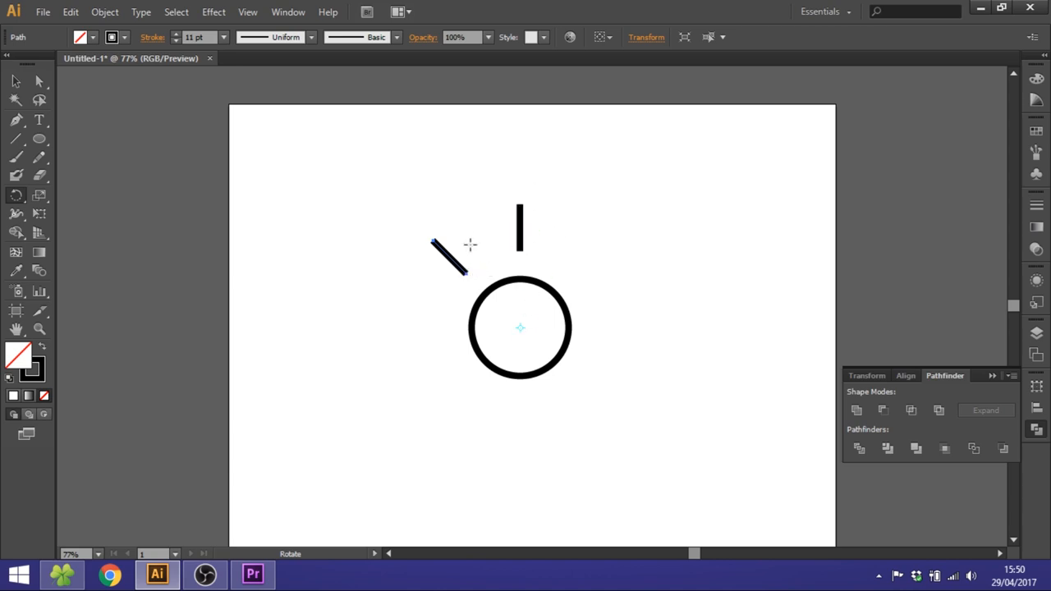
- Copy the tick at 45° and repeat until eight ticks ring the circle
{"action": "left_click", "coordinate": [450, 259]}
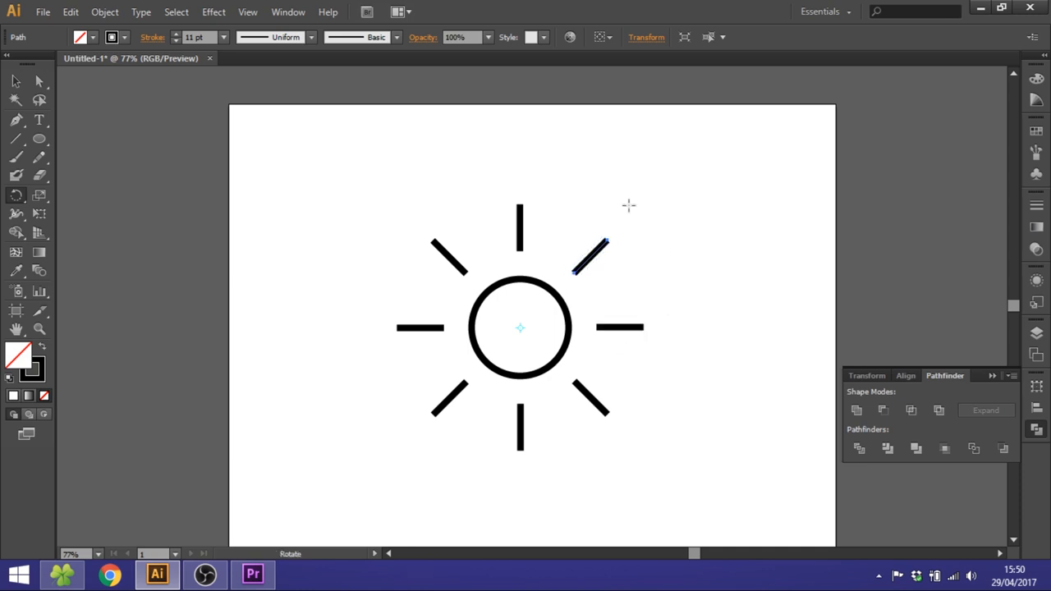
{"action": "mouse_move", "coordinate": [608, 287]}
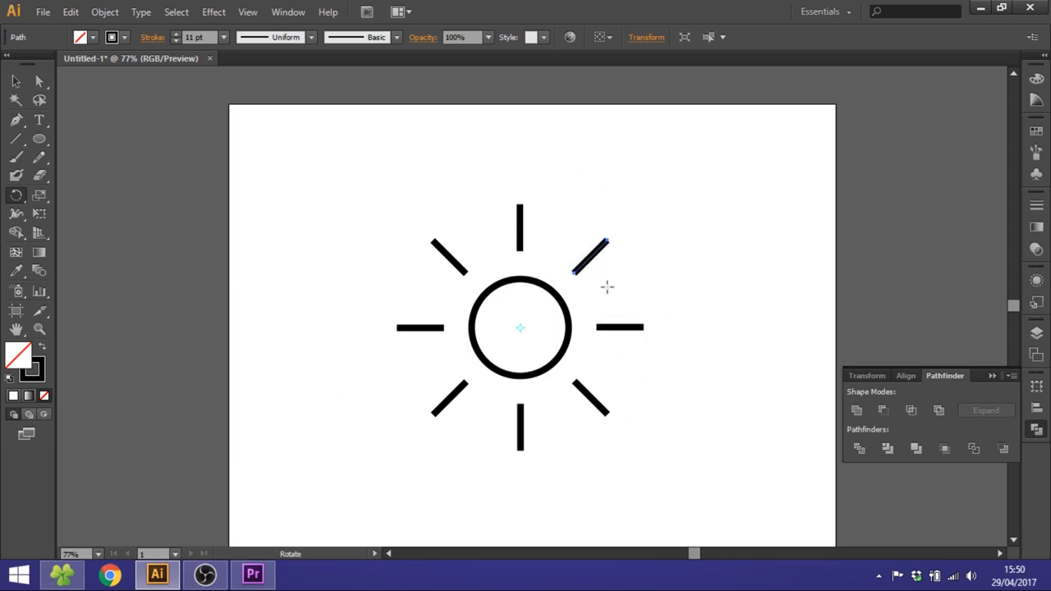